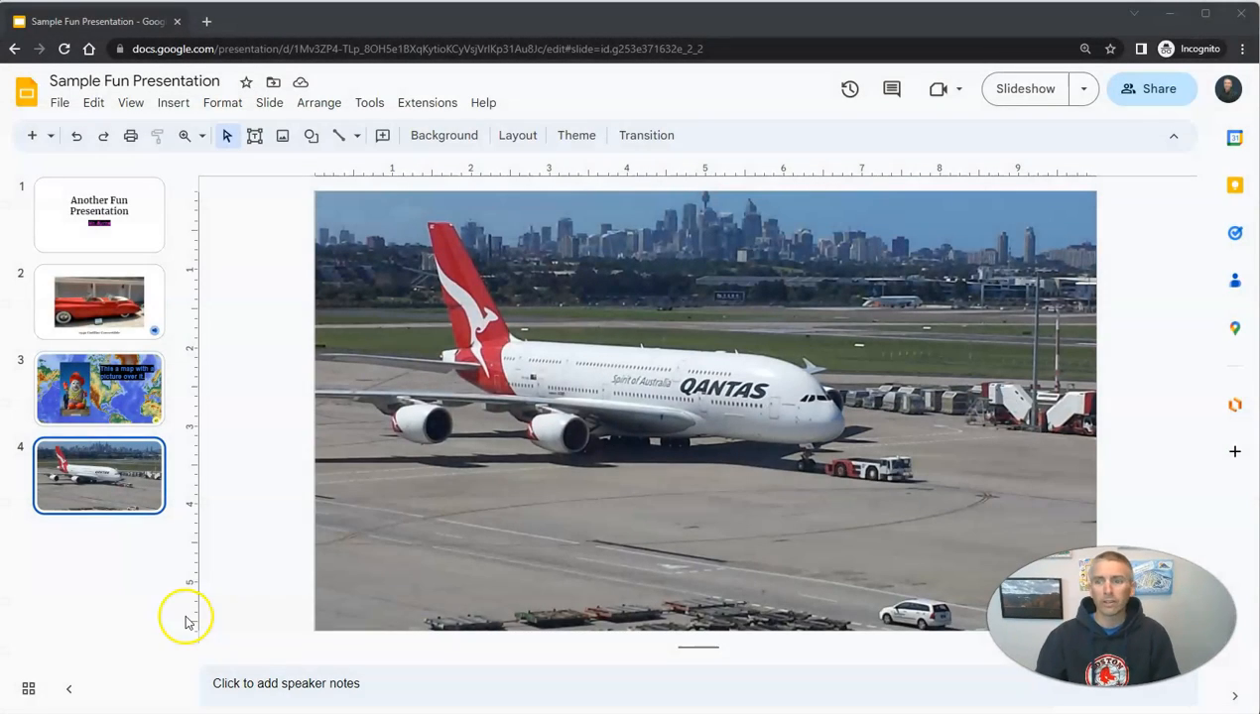
pyautogui.moveTo(220, 623)
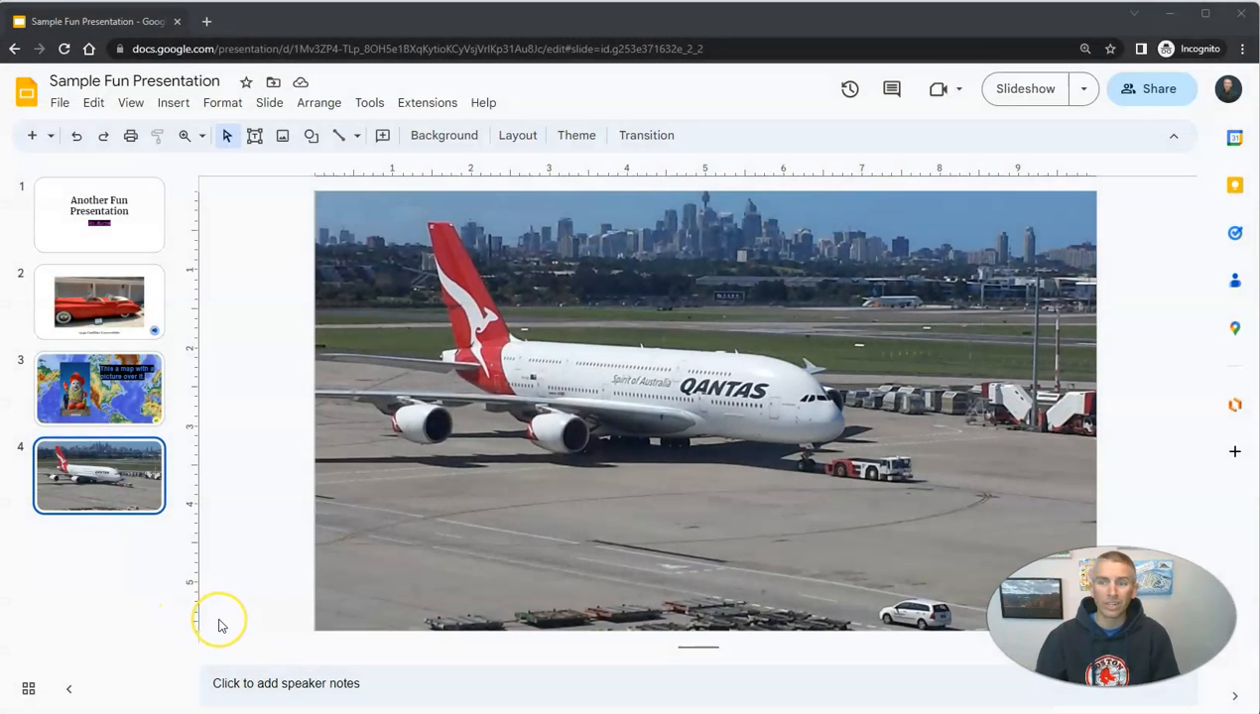
pyautogui.moveTo(555, 494)
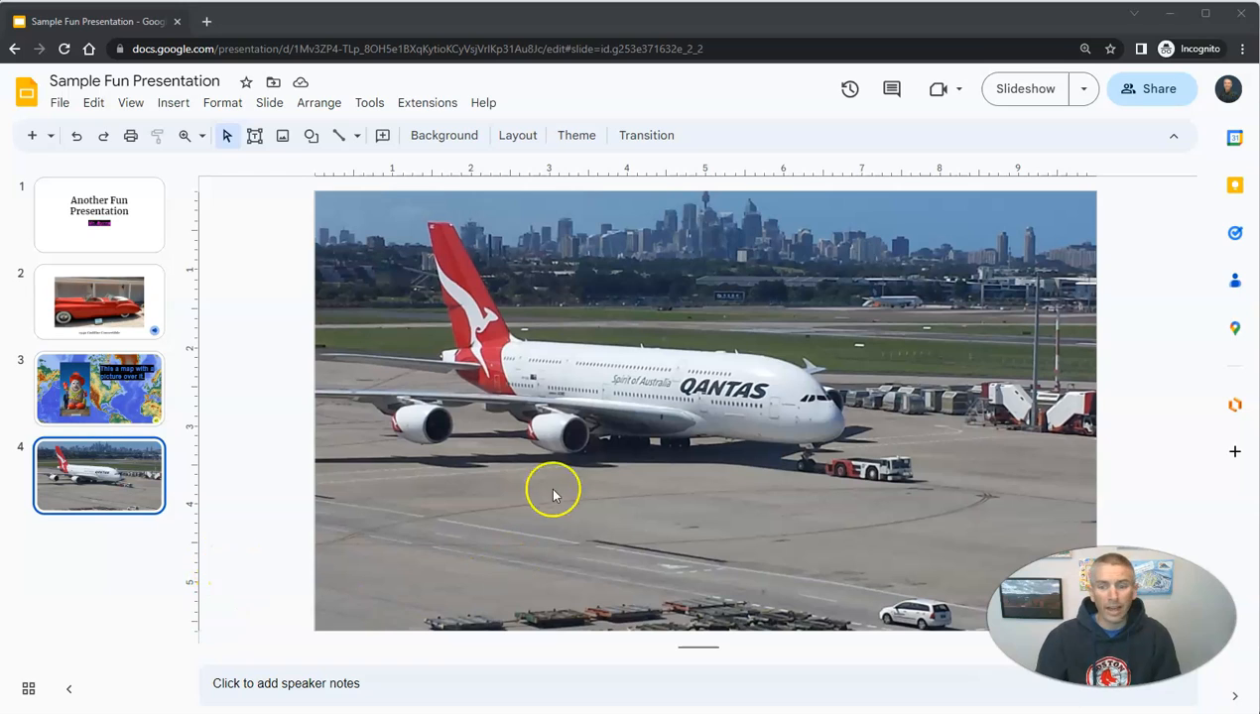
pyautogui.moveTo(558, 483)
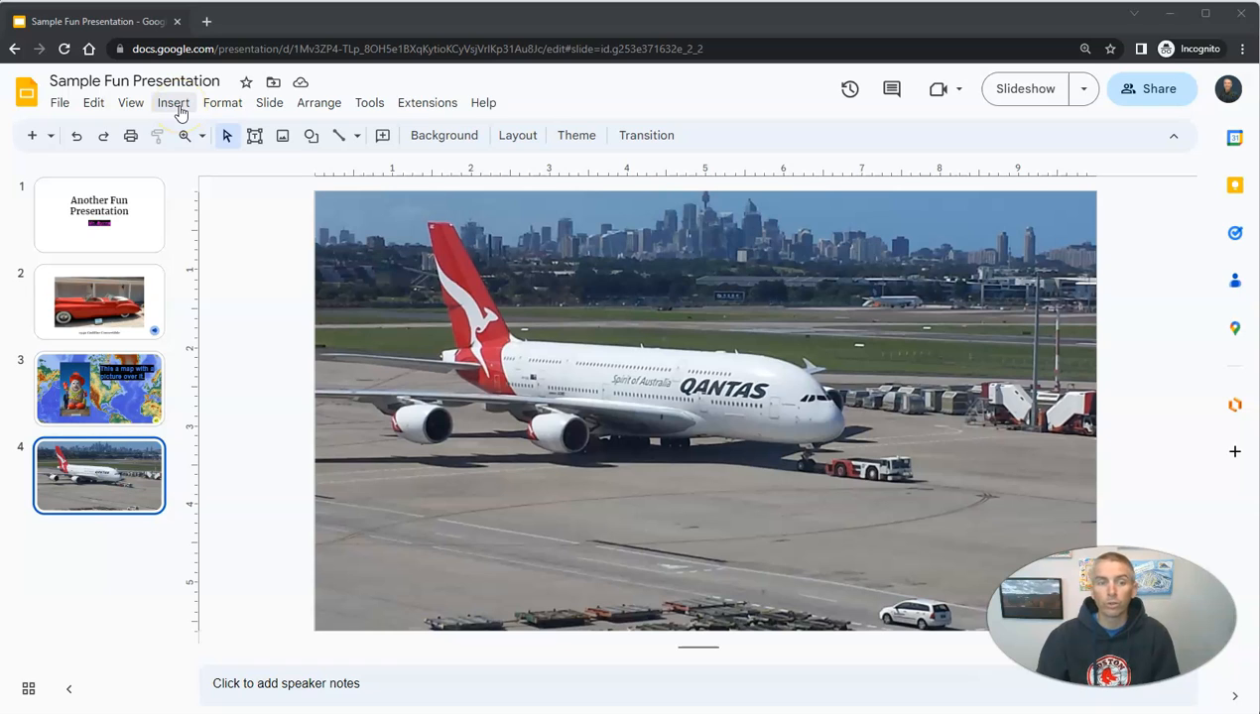
# Step: Attempt to insert the second Drive audio file onto slide 4
pyautogui.click(173, 102)
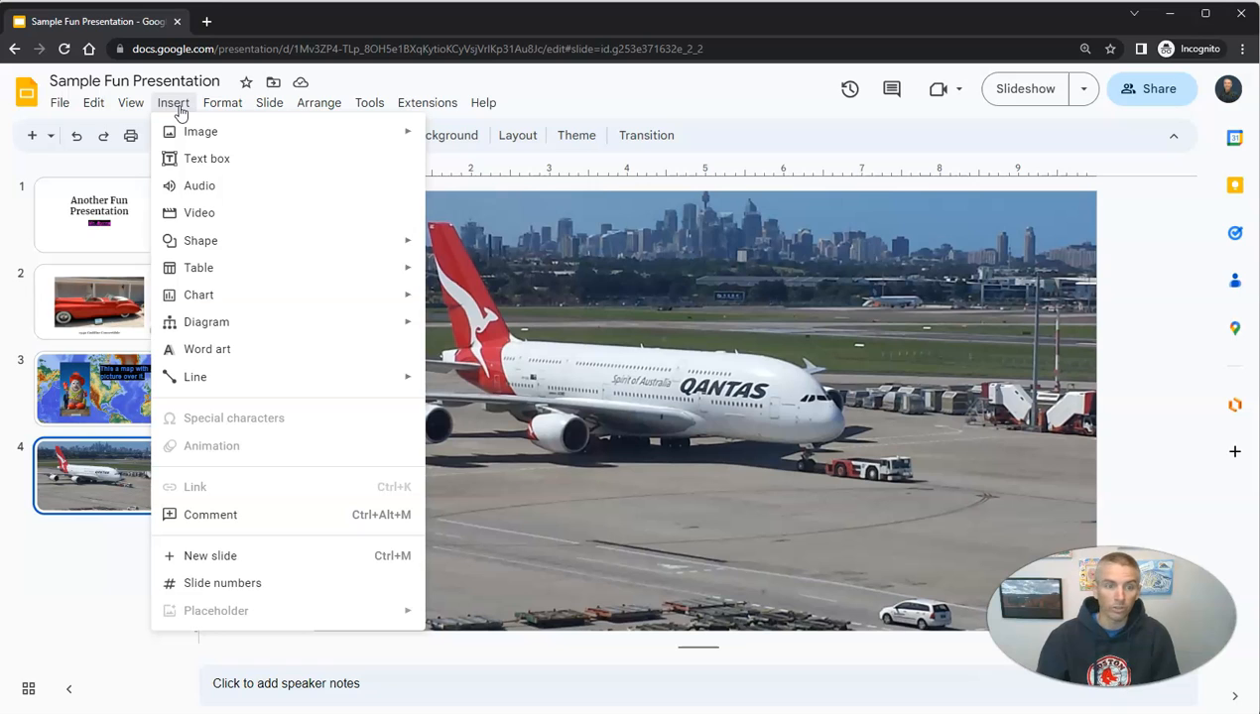
pyautogui.moveTo(200, 186)
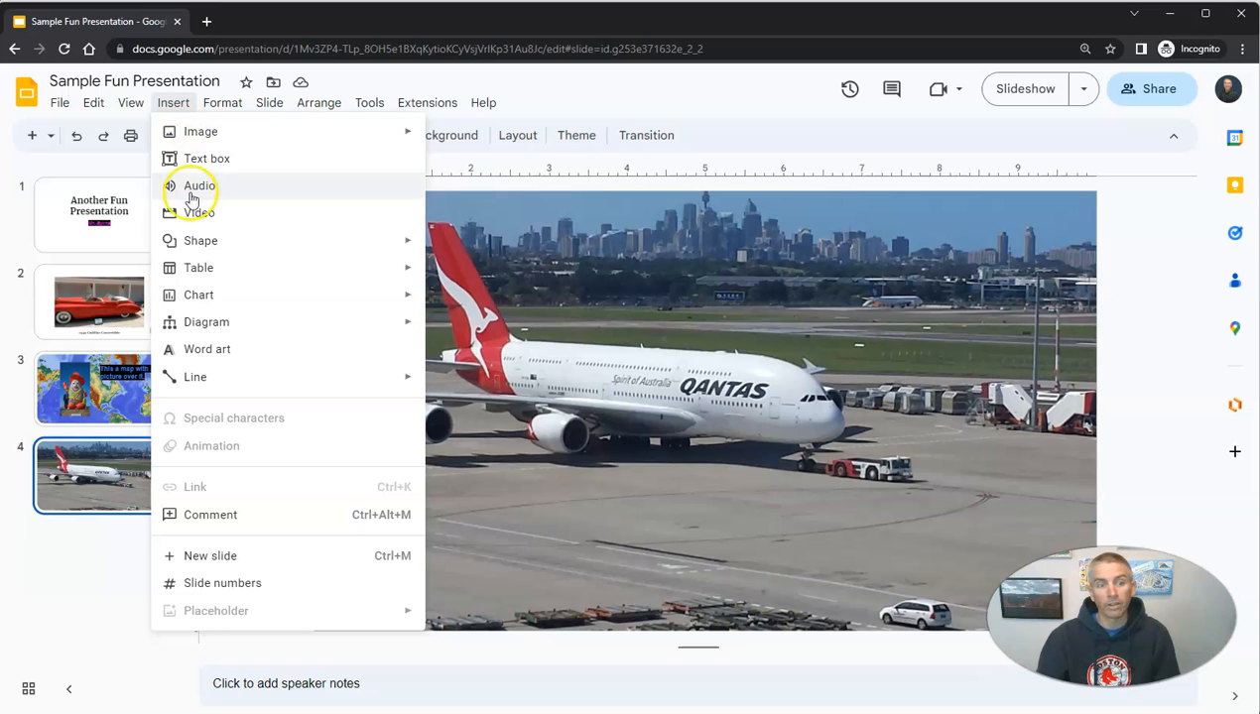
pyautogui.click(199, 186)
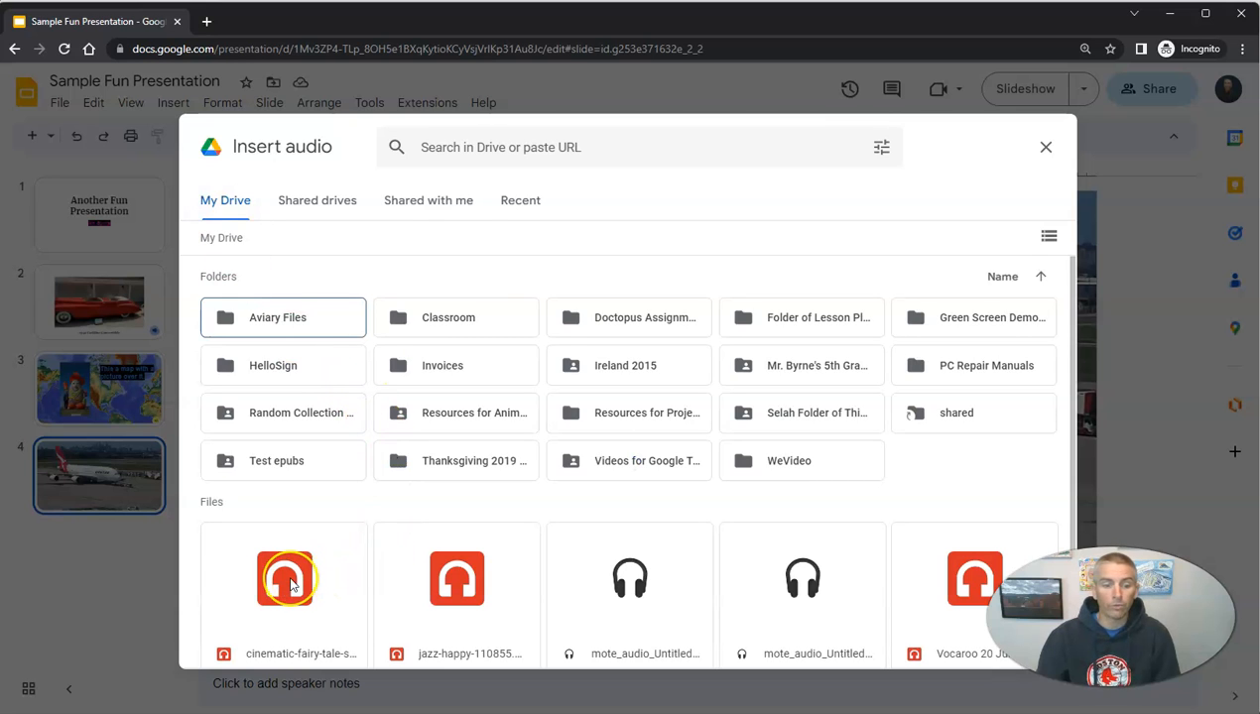
pyautogui.click(456, 578)
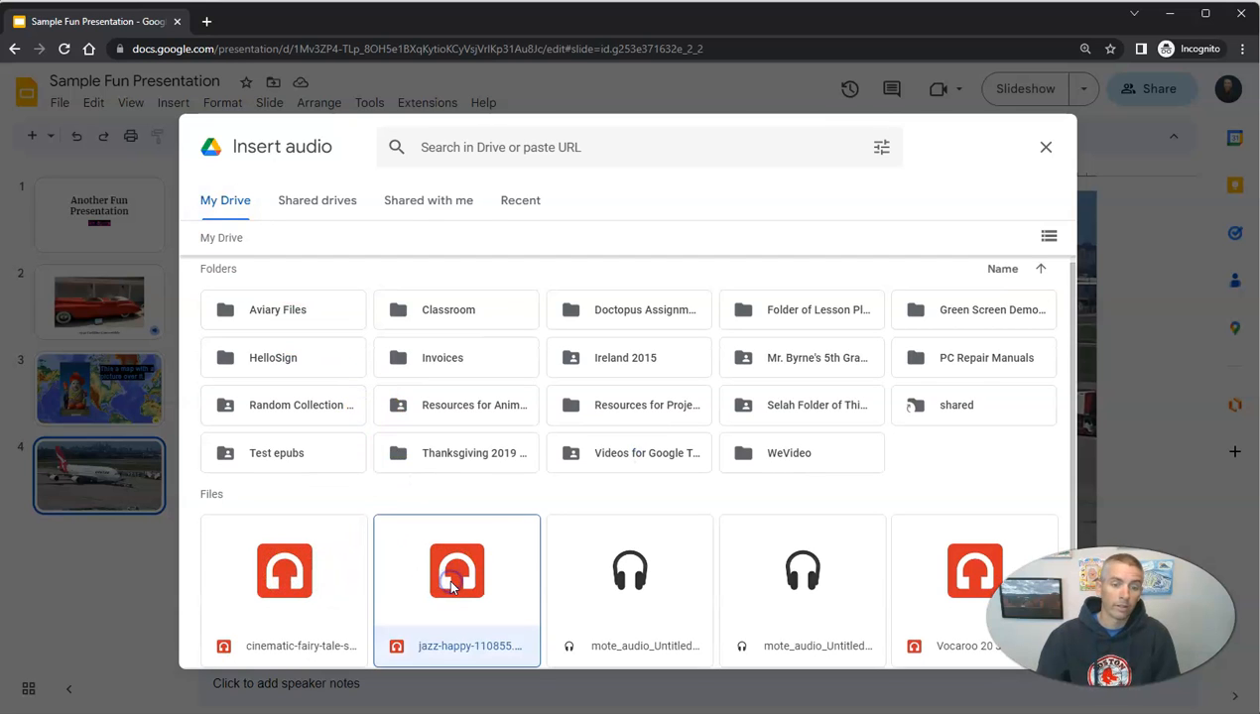
pyautogui.click(457, 571)
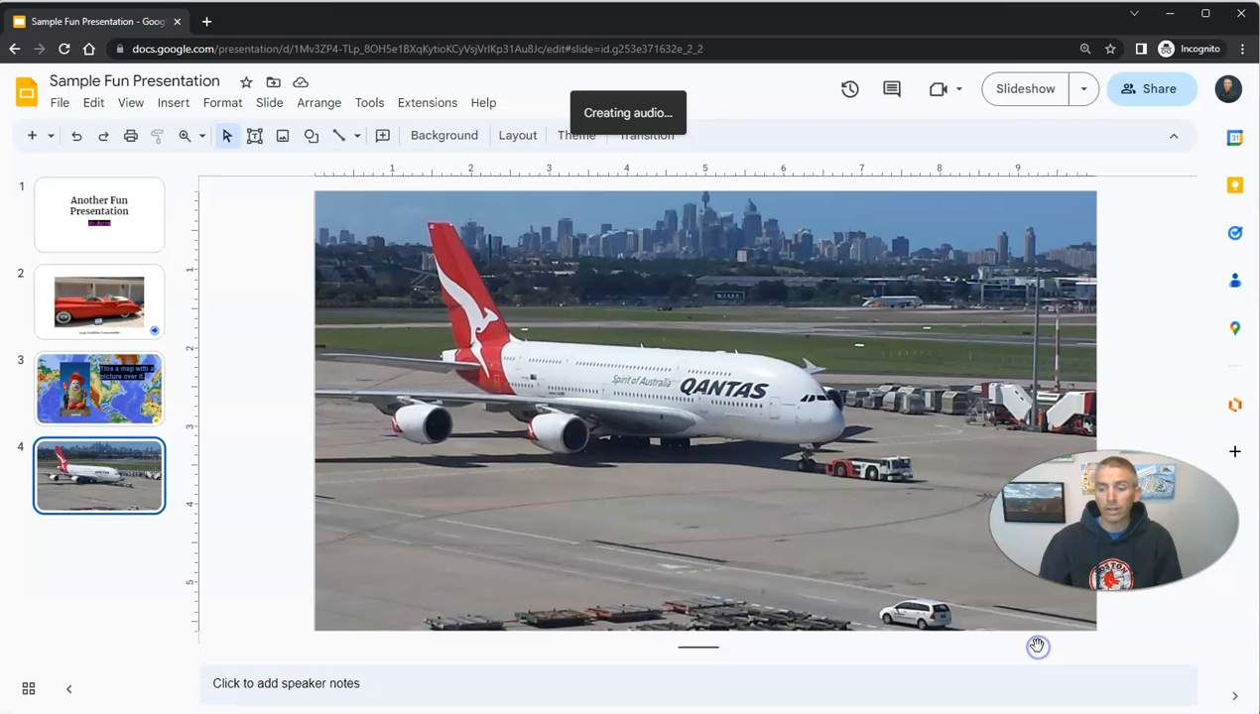
pyautogui.moveTo(639, 527)
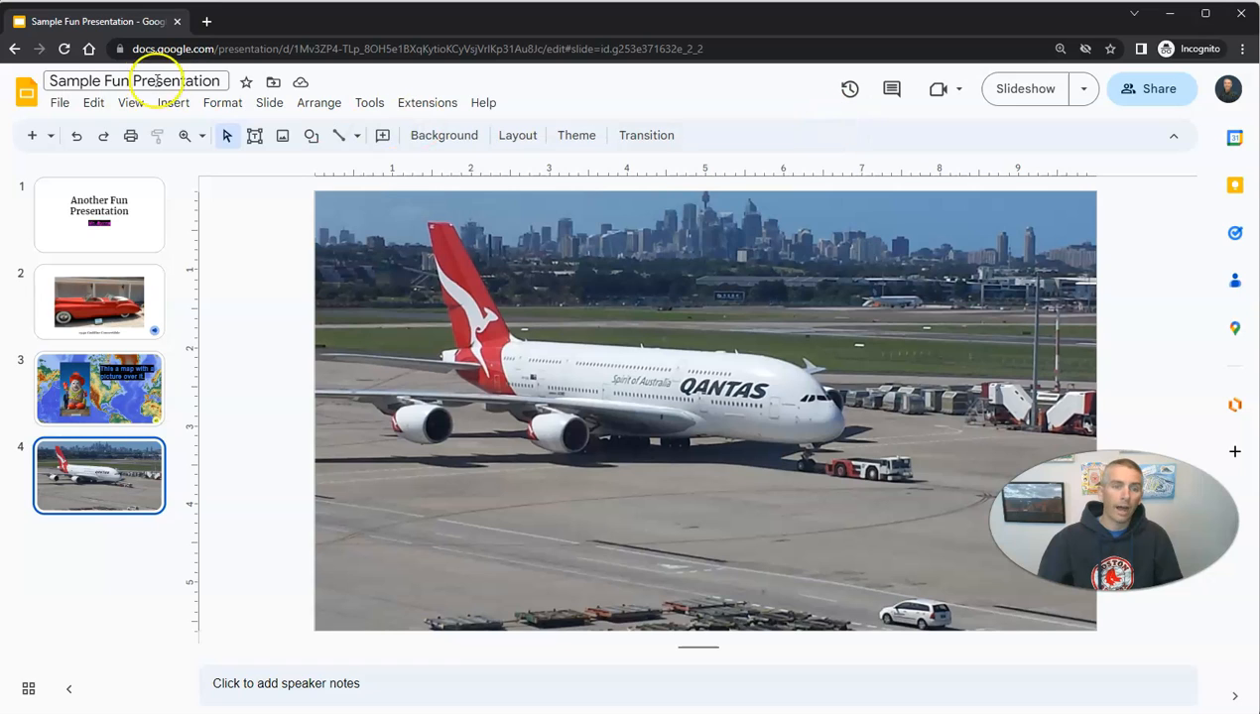
# Step: Insert the cinematic fairy-tale audio file, which Slides reports it can't play
pyautogui.click(173, 103)
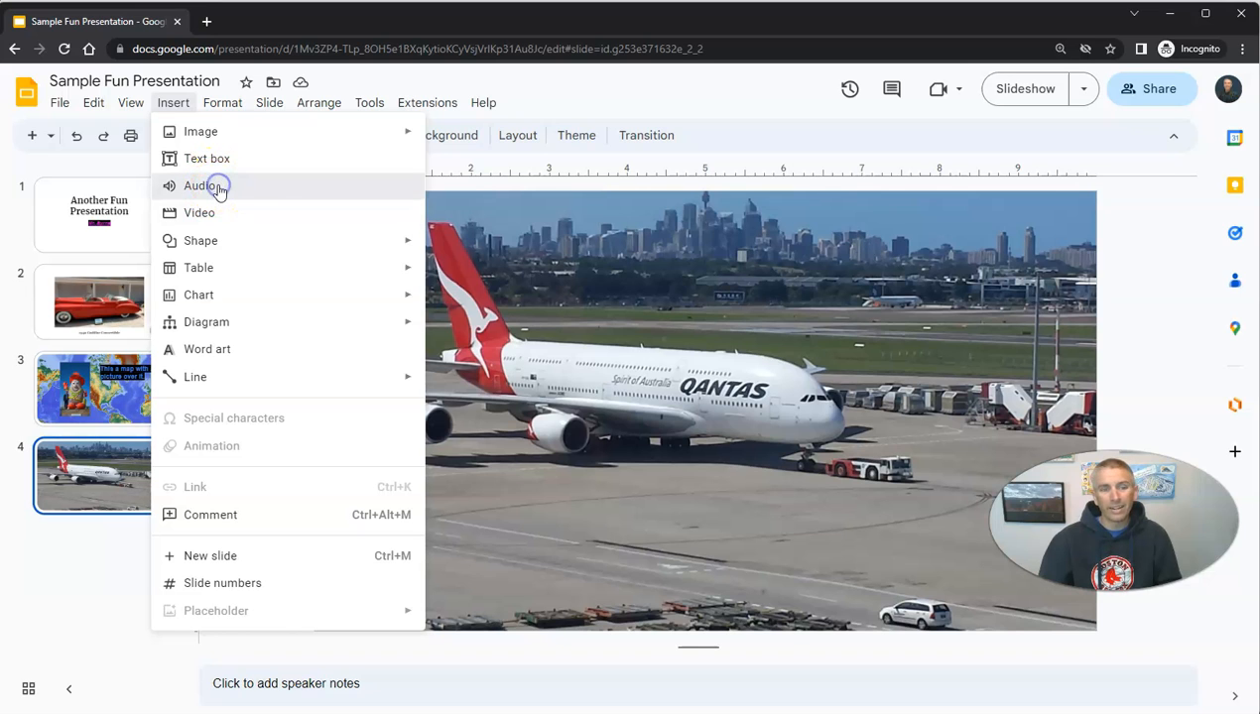
pyautogui.click(201, 185)
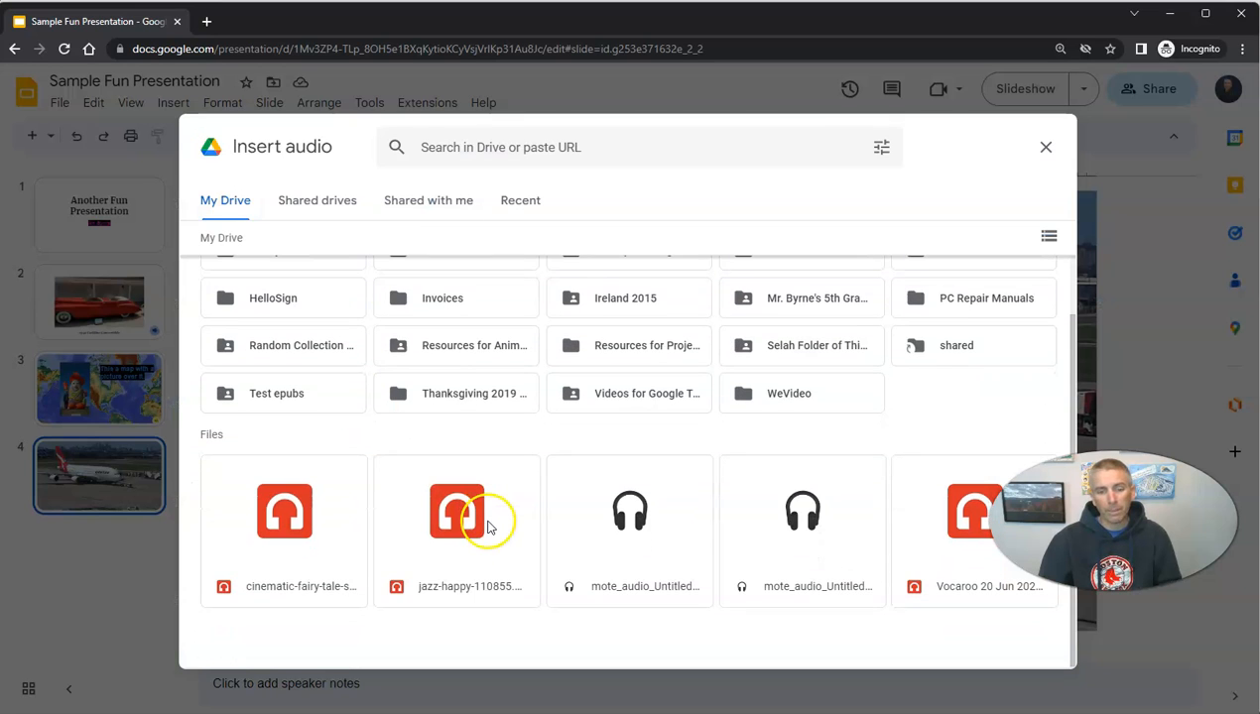
pyautogui.moveTo(355, 576)
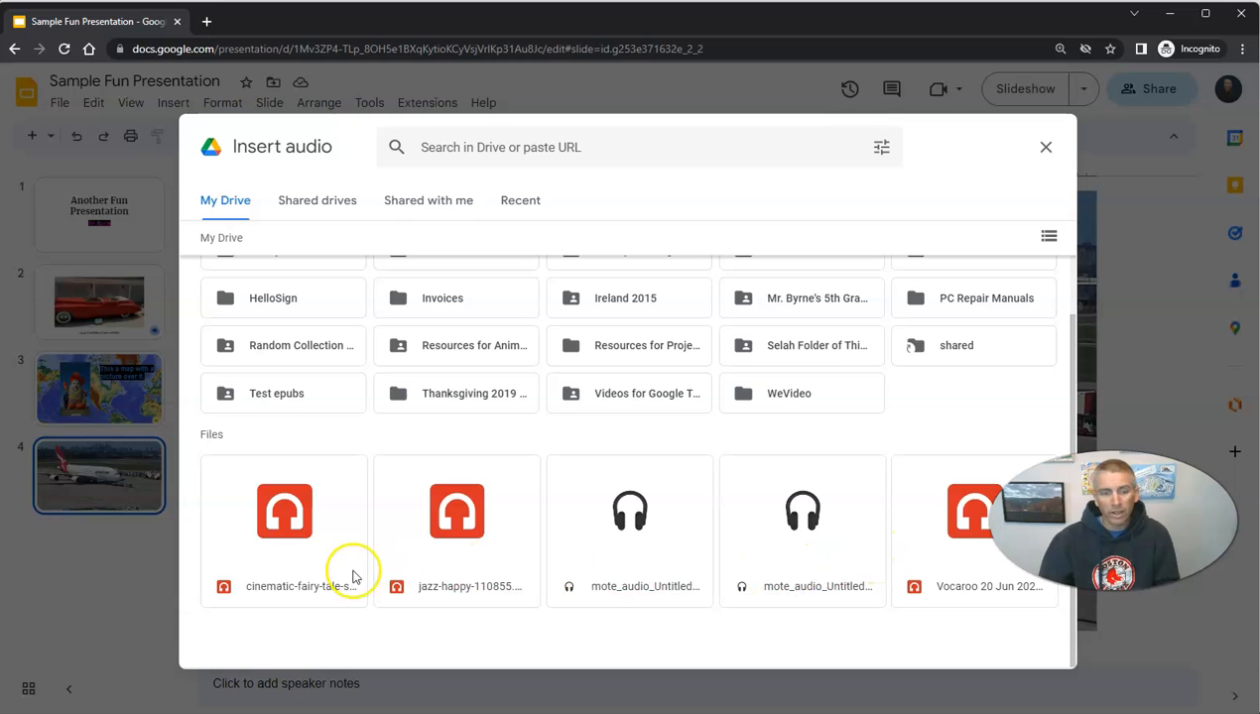
pyautogui.click(285, 511)
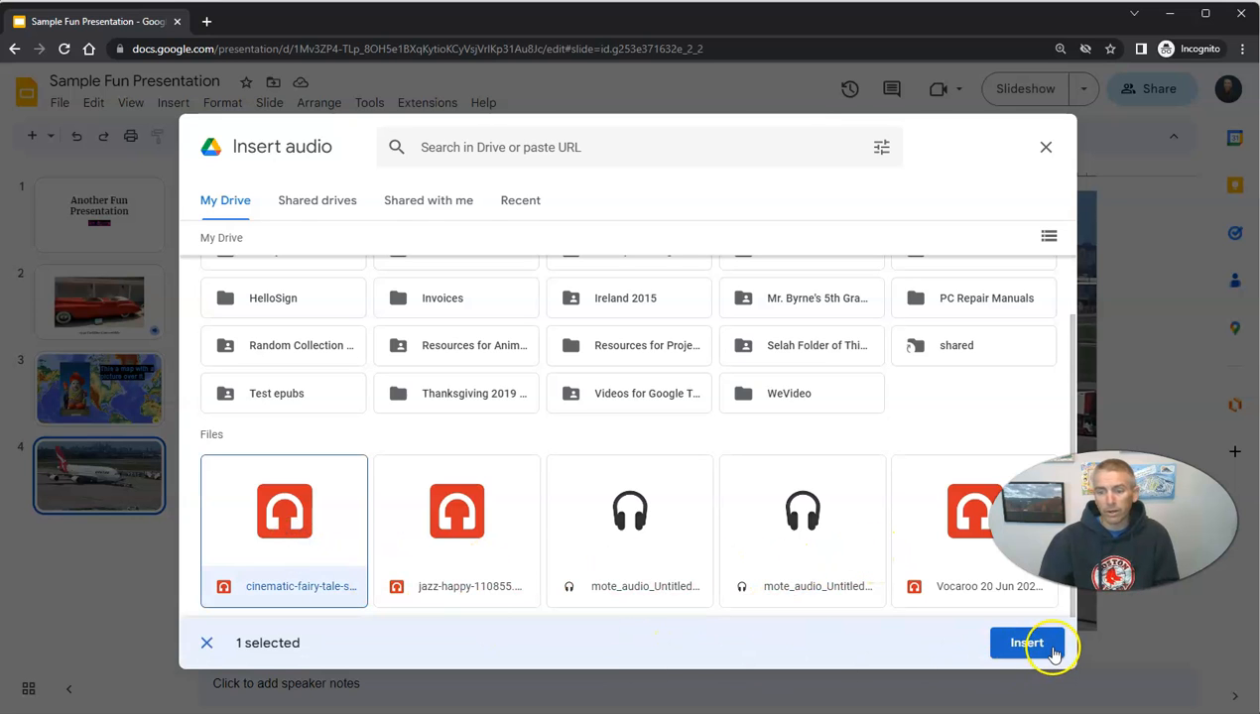
pyautogui.click(1027, 643)
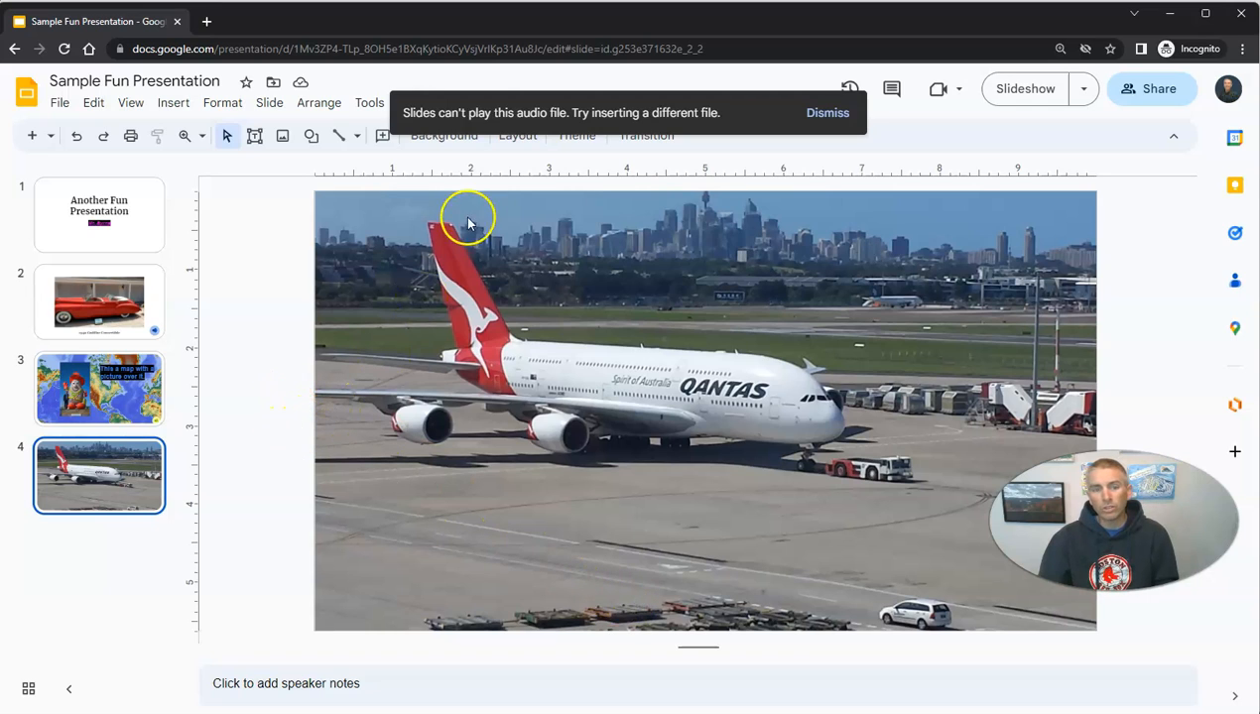
pyautogui.moveTo(726, 132)
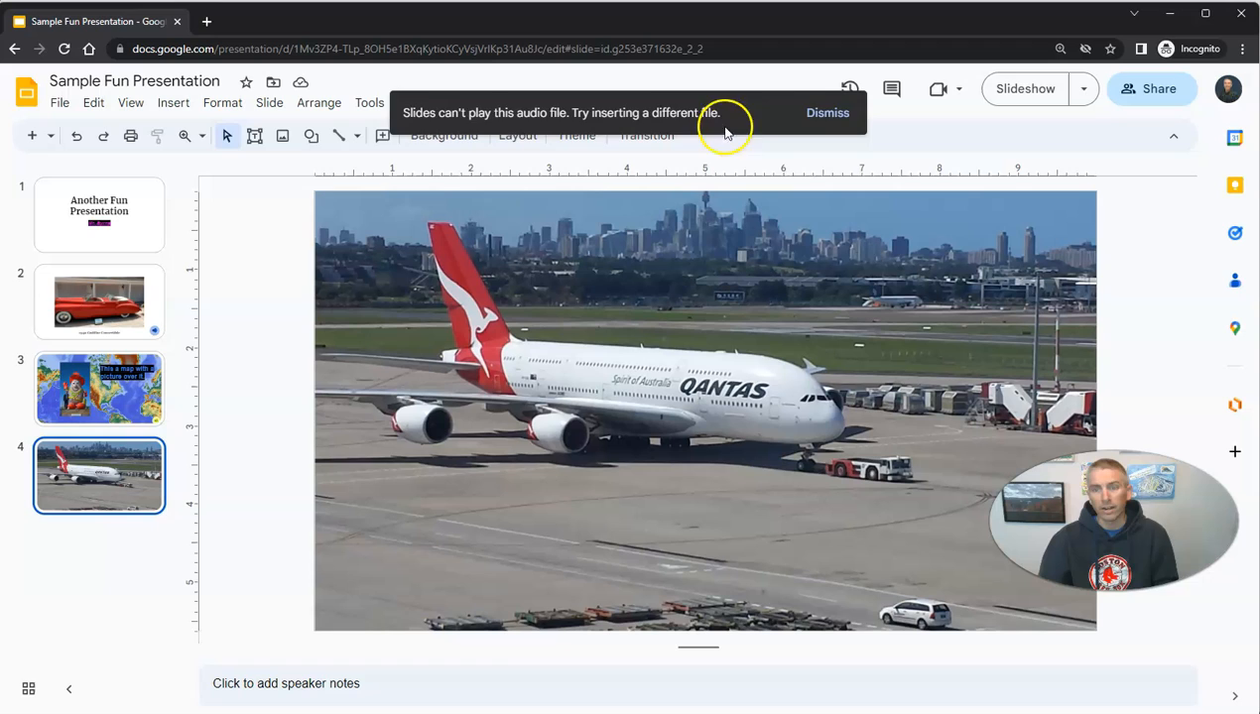
# Step: Dismiss the cannot-play notice and allow third-party cookies for the Slides site
pyautogui.click(827, 112)
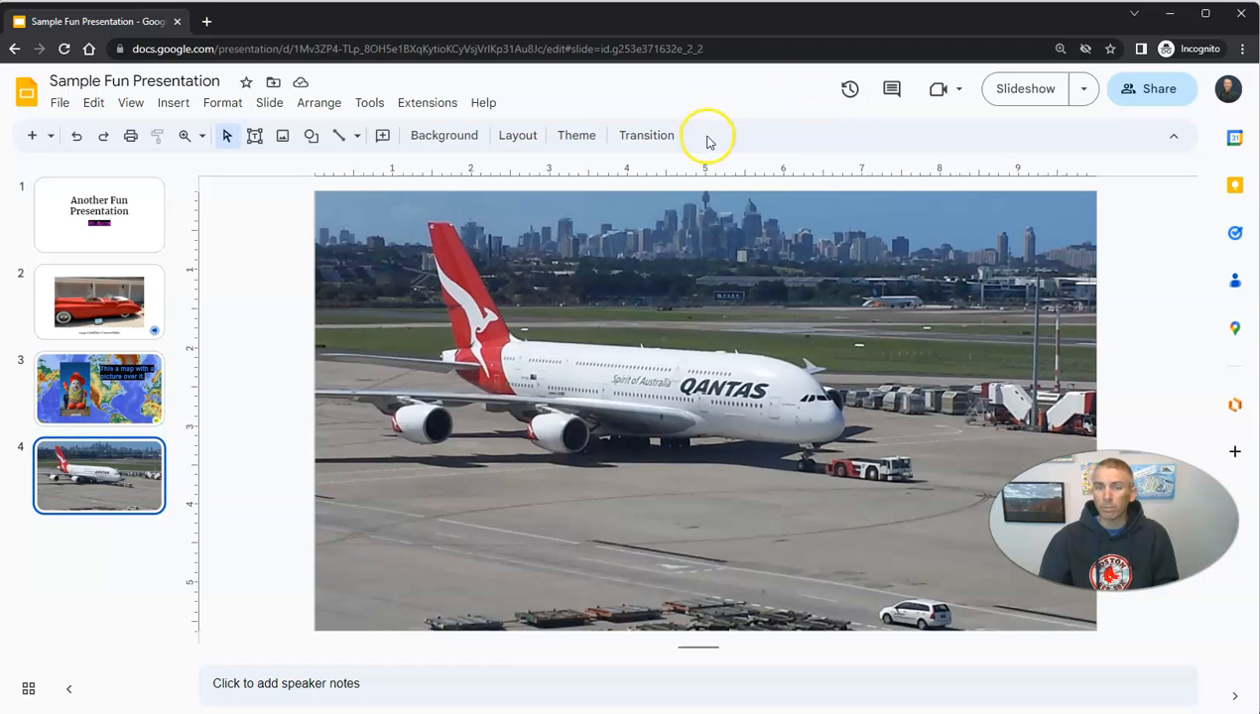
pyautogui.moveTo(737, 48)
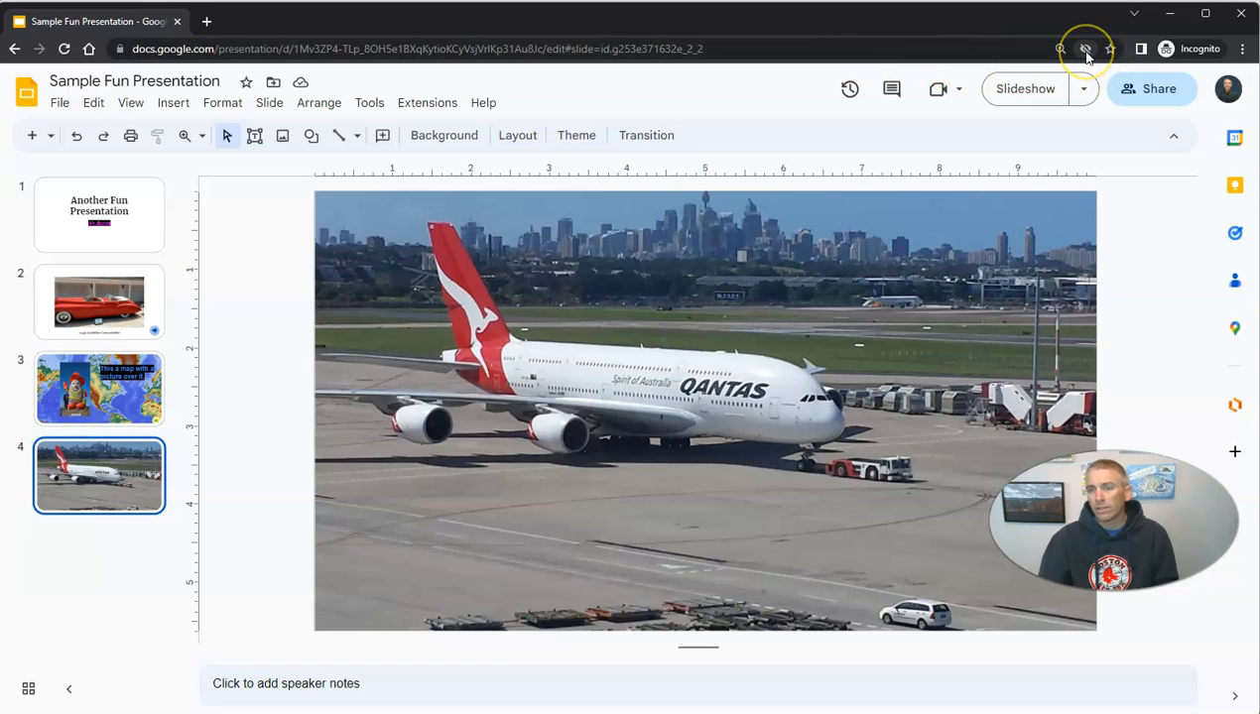
pyautogui.moveTo(1085, 50)
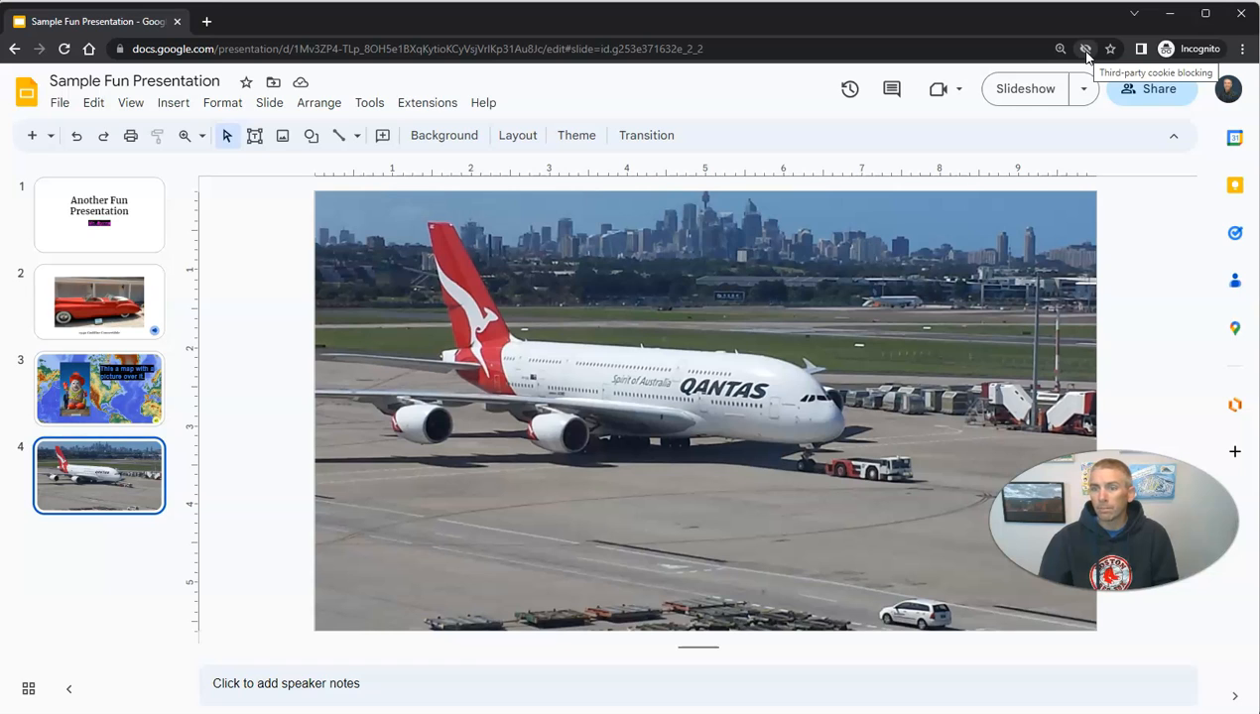
pyautogui.click(1085, 48)
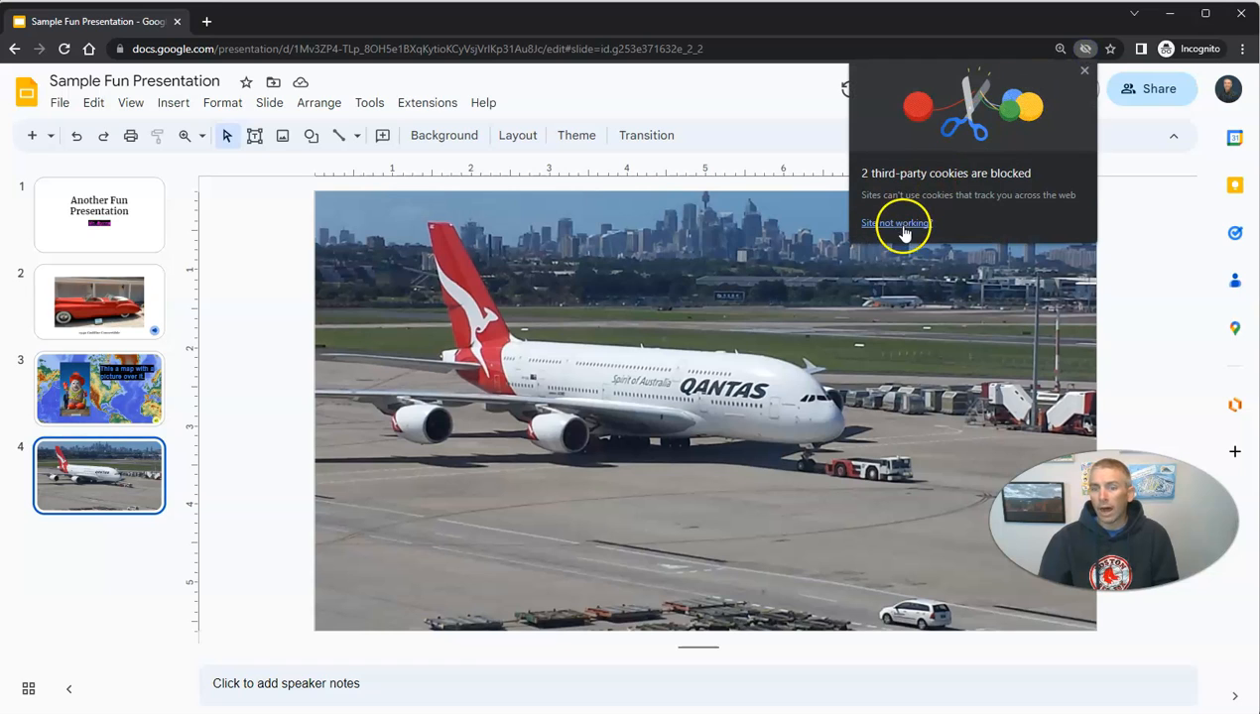
pyautogui.click(896, 222)
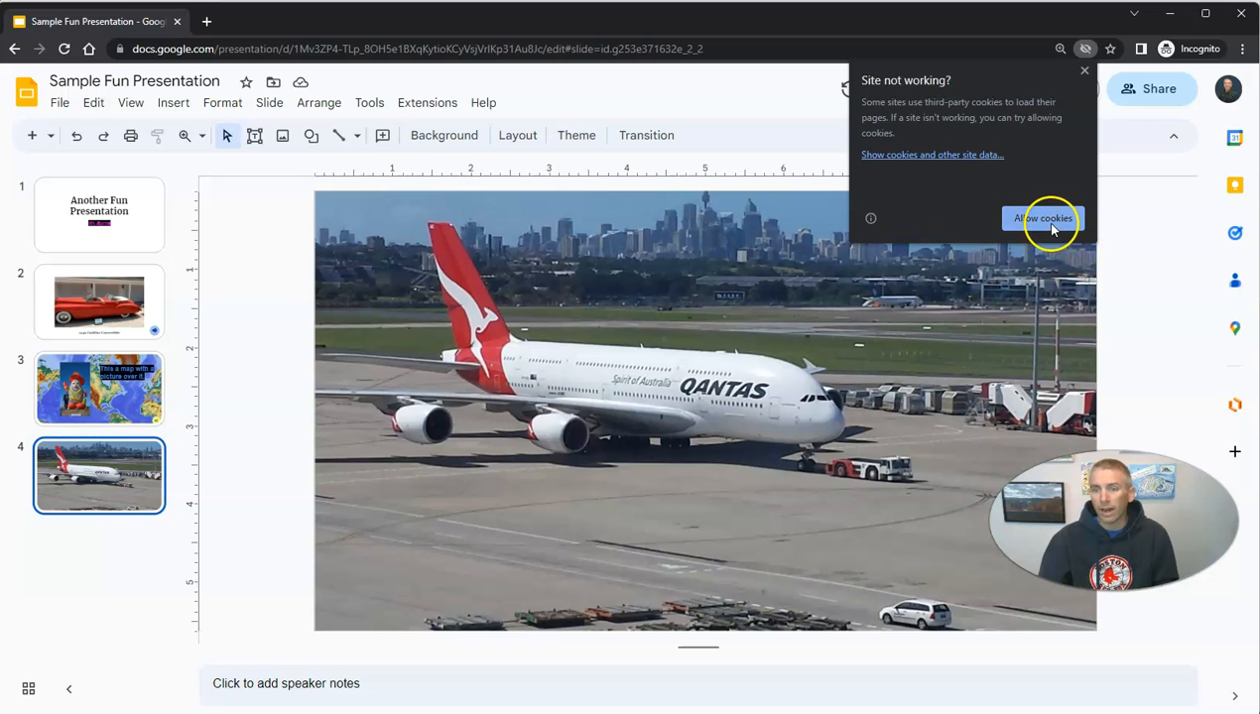
pyautogui.click(1041, 219)
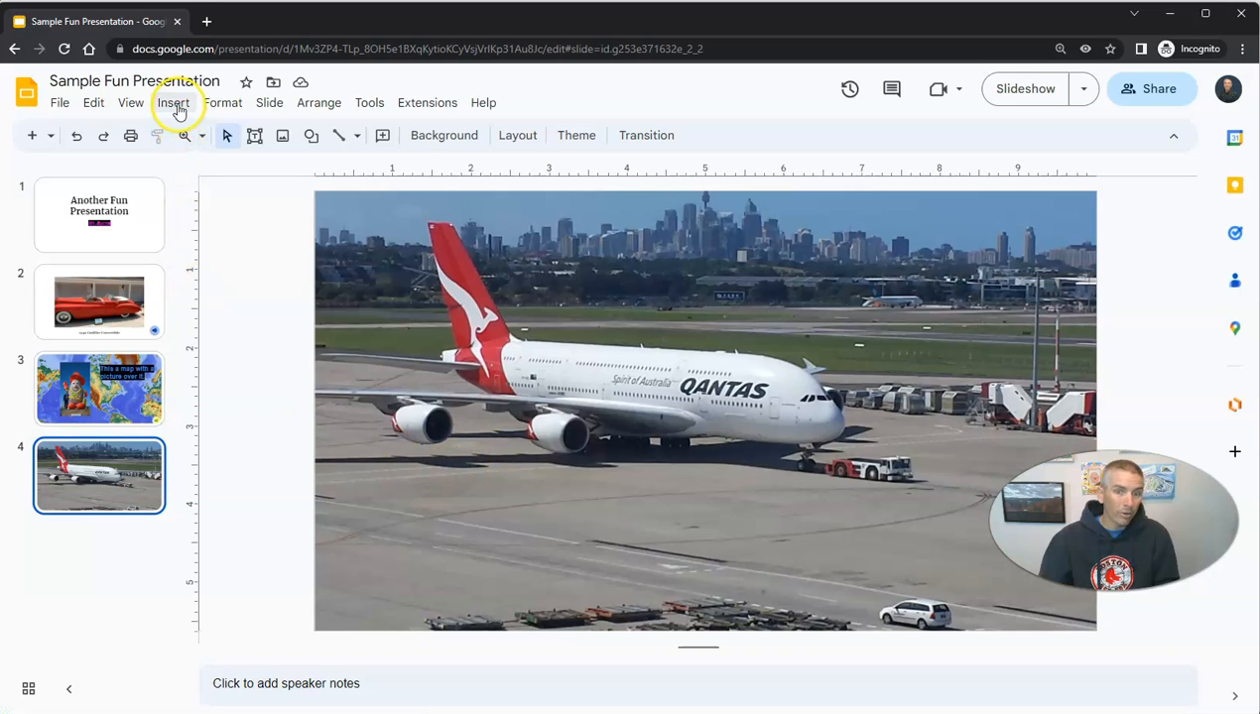
# Step: Insert the jazz-happy audio file onto slide 4 as a 1:23 player icon
pyautogui.click(173, 102)
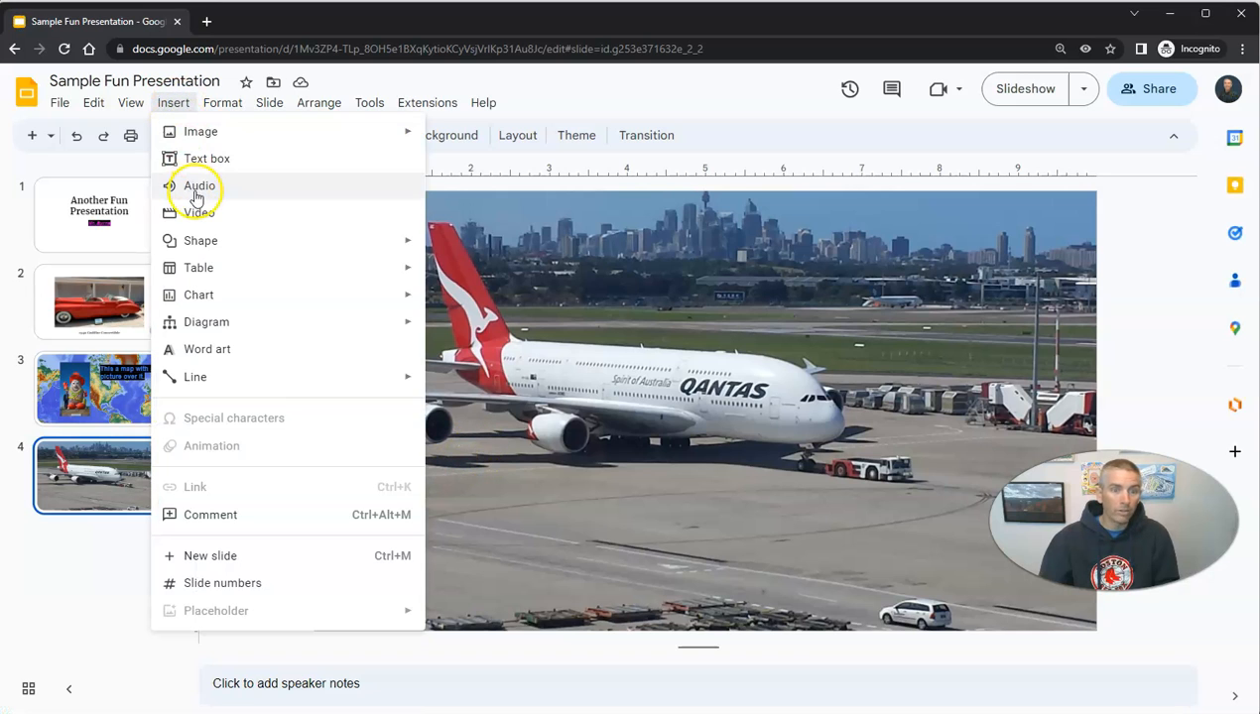
pyautogui.click(199, 186)
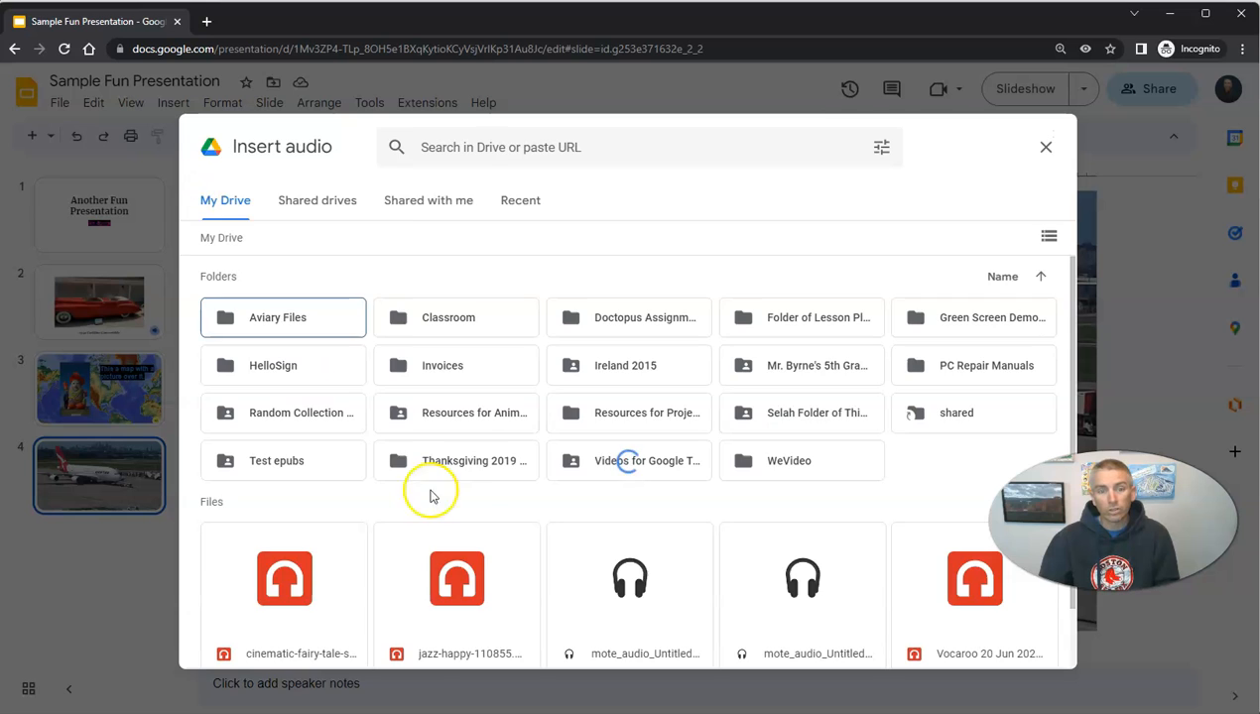
pyautogui.click(457, 571)
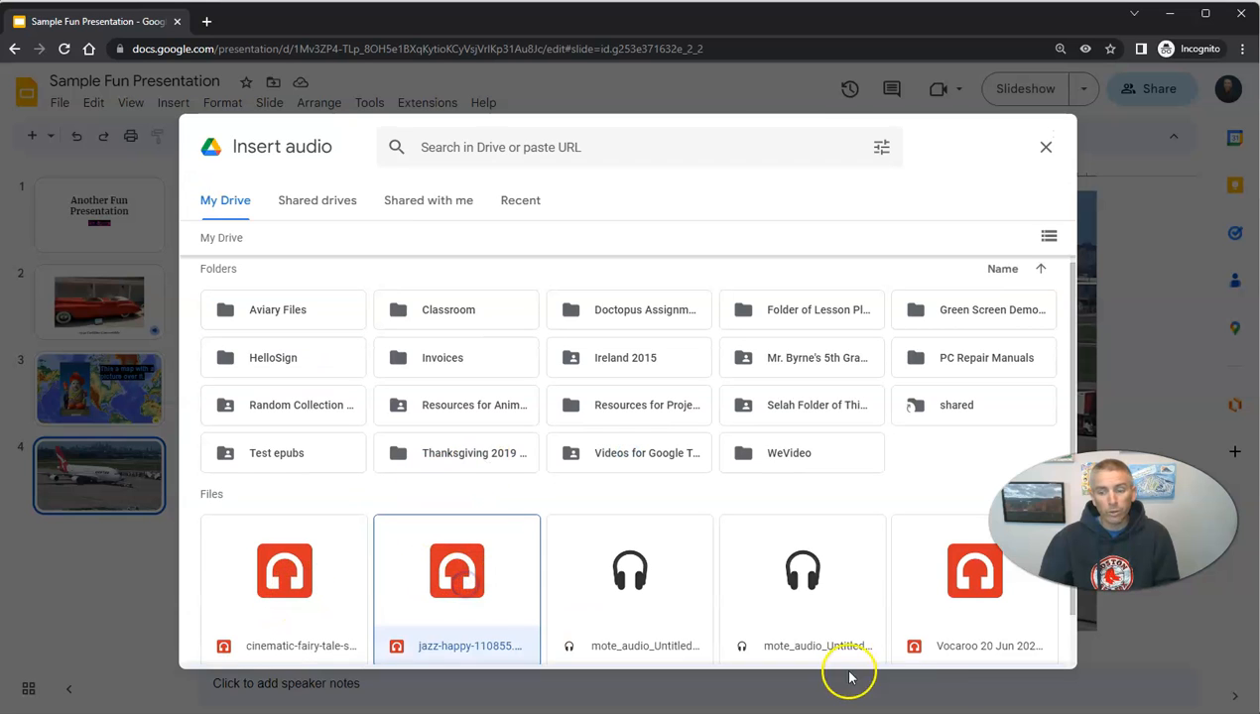
pyautogui.doubleClick(456, 570)
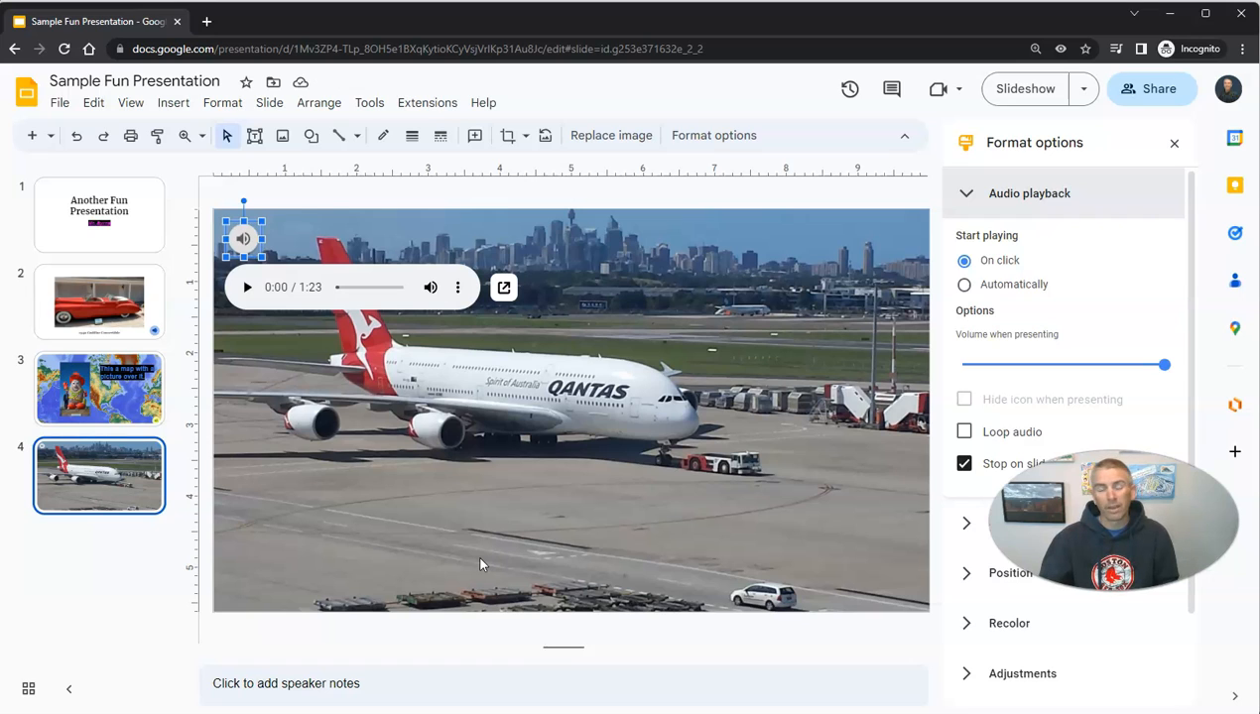
pyautogui.moveTo(961, 137)
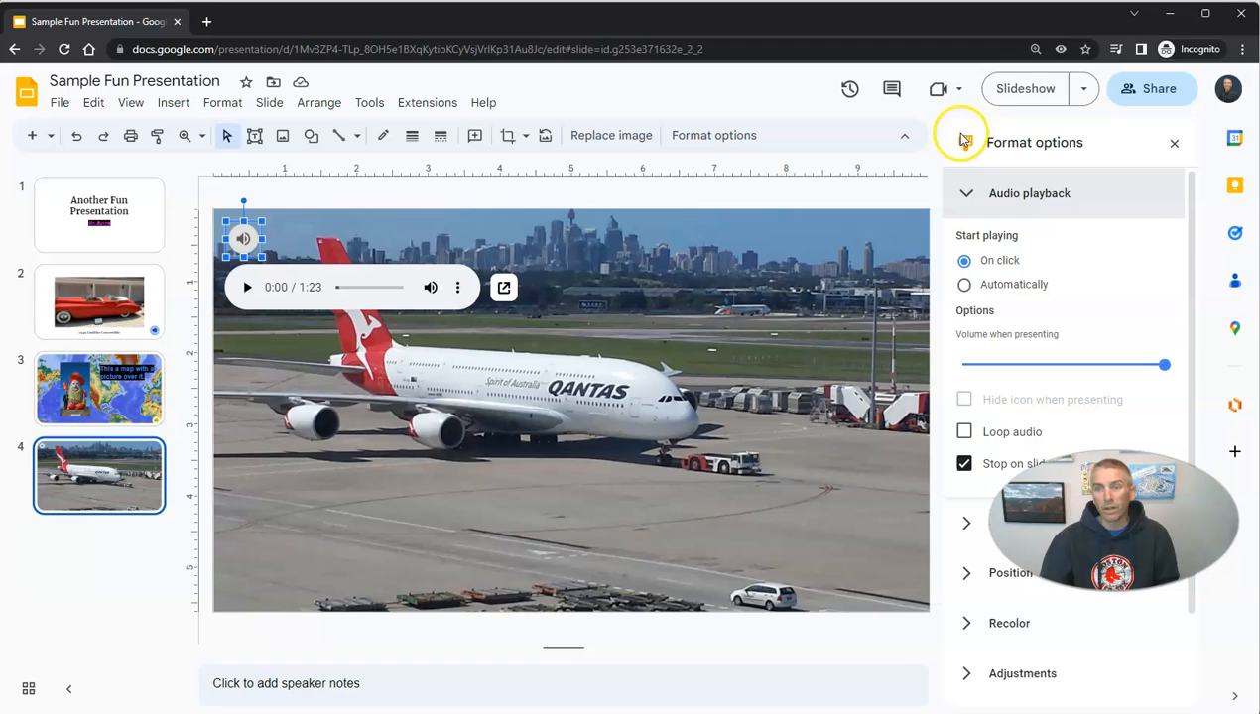